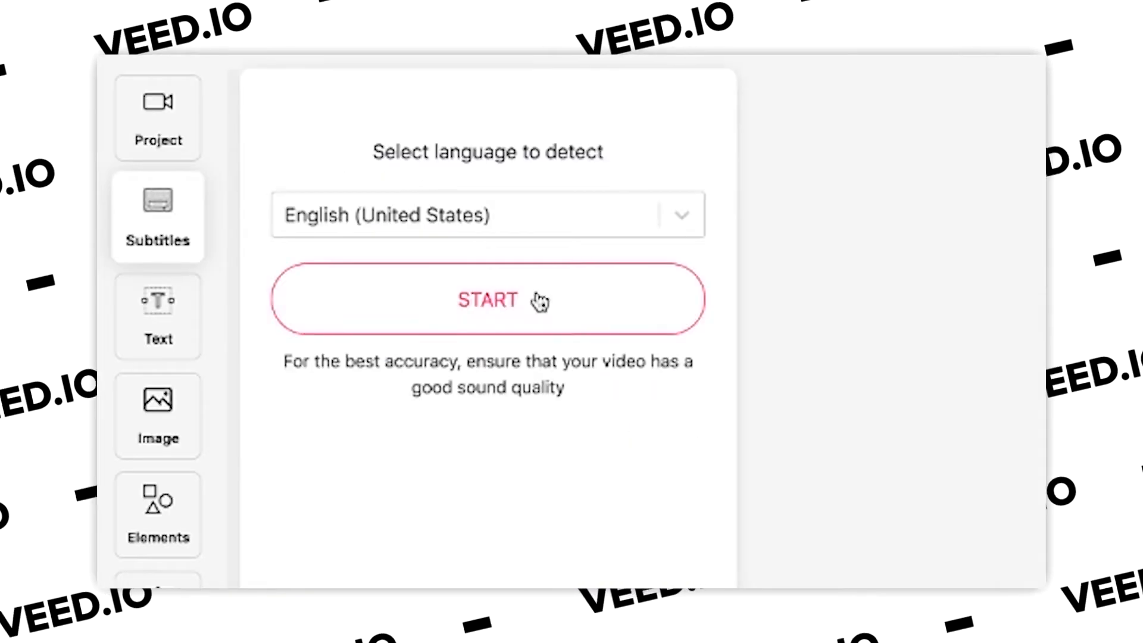
Step: Start automatic subtitle detection for the video in English (United States)
click(487, 300)
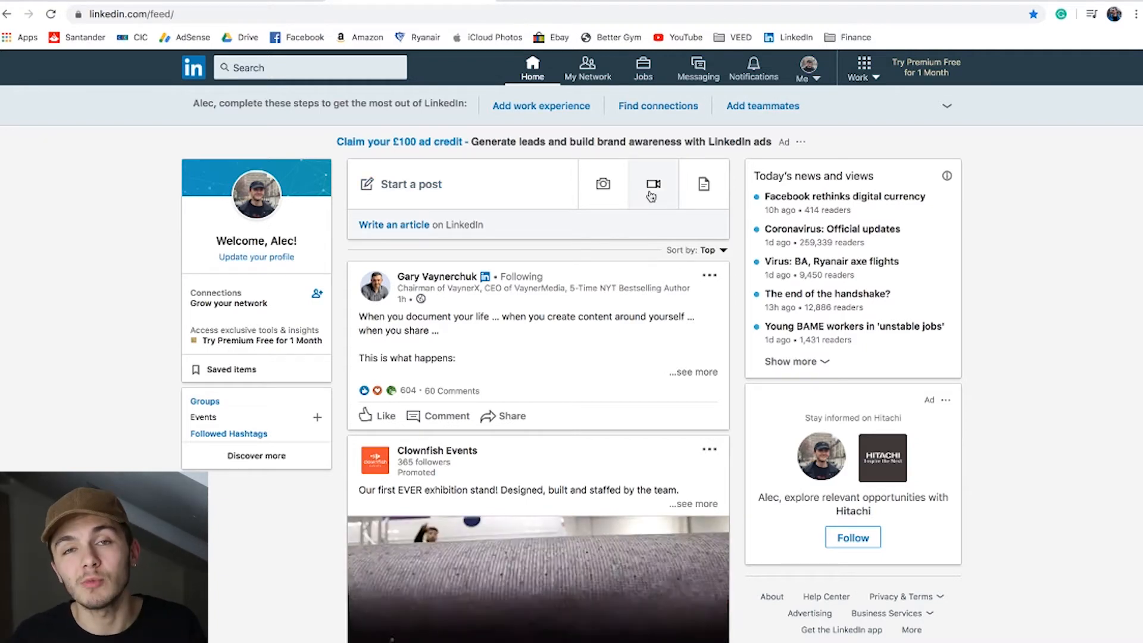
Step: Start a new video post from the LinkedIn feed's Start a post box
click(652, 184)
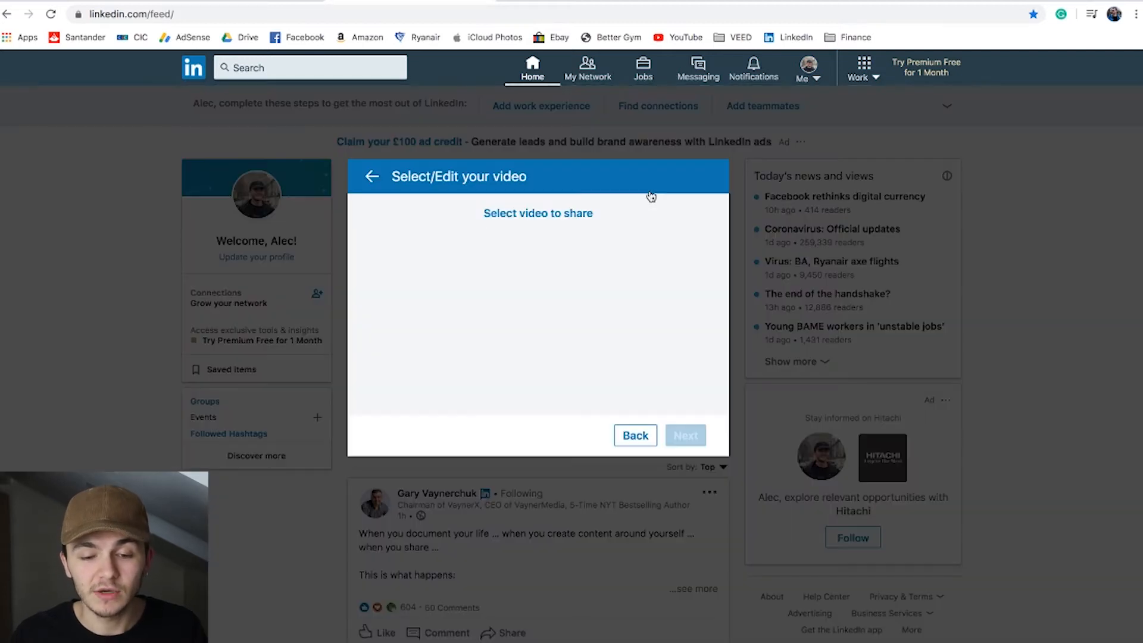
Step: Attach 'Video for LinkedIn.mp4' from Downloads › Test video + Subtitles to the post
click(537, 213)
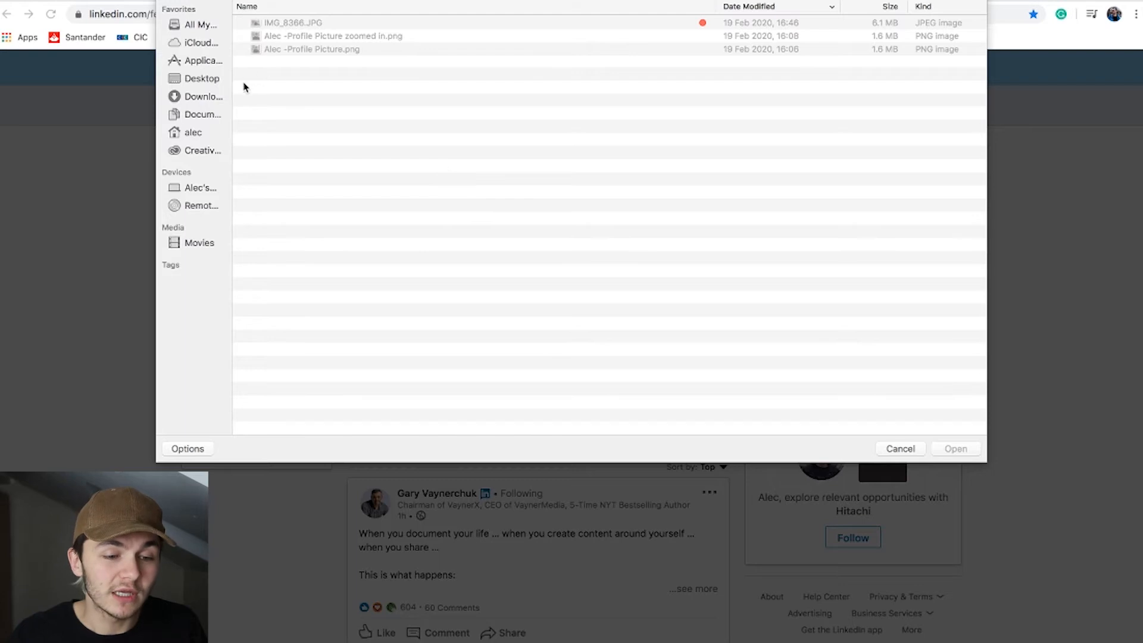
mouse_move(202, 102)
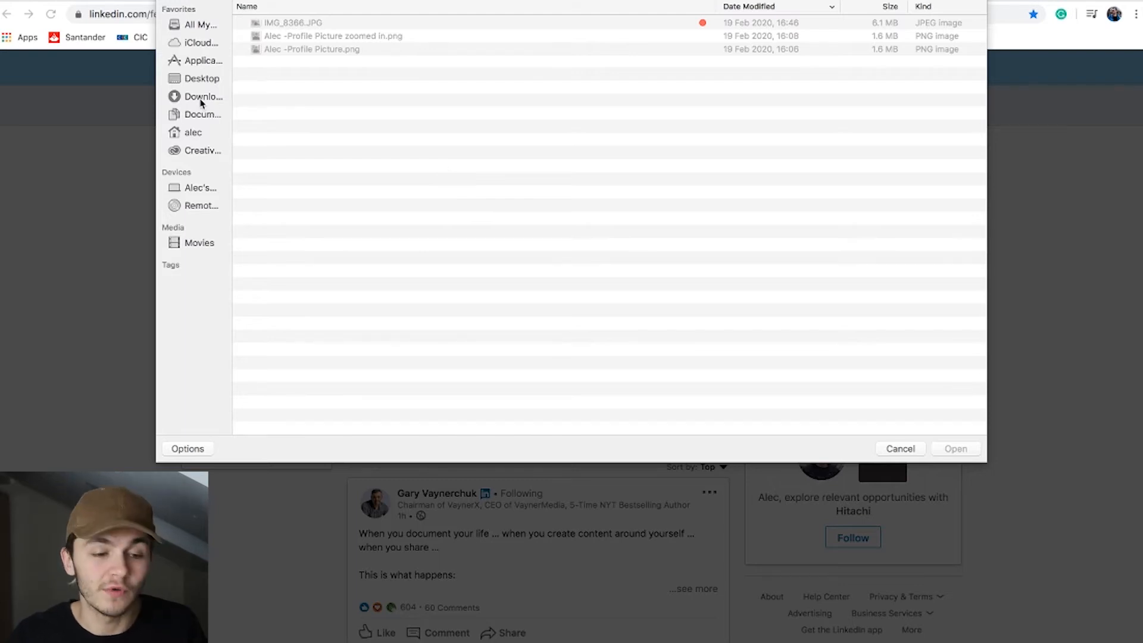
click(202, 97)
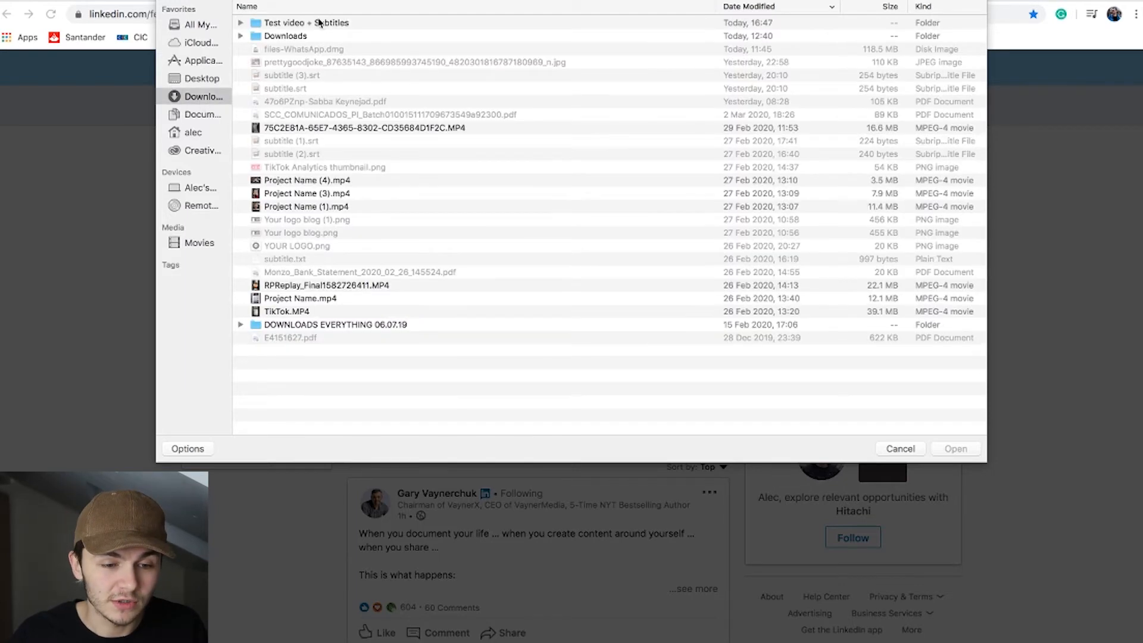
double_click(306, 23)
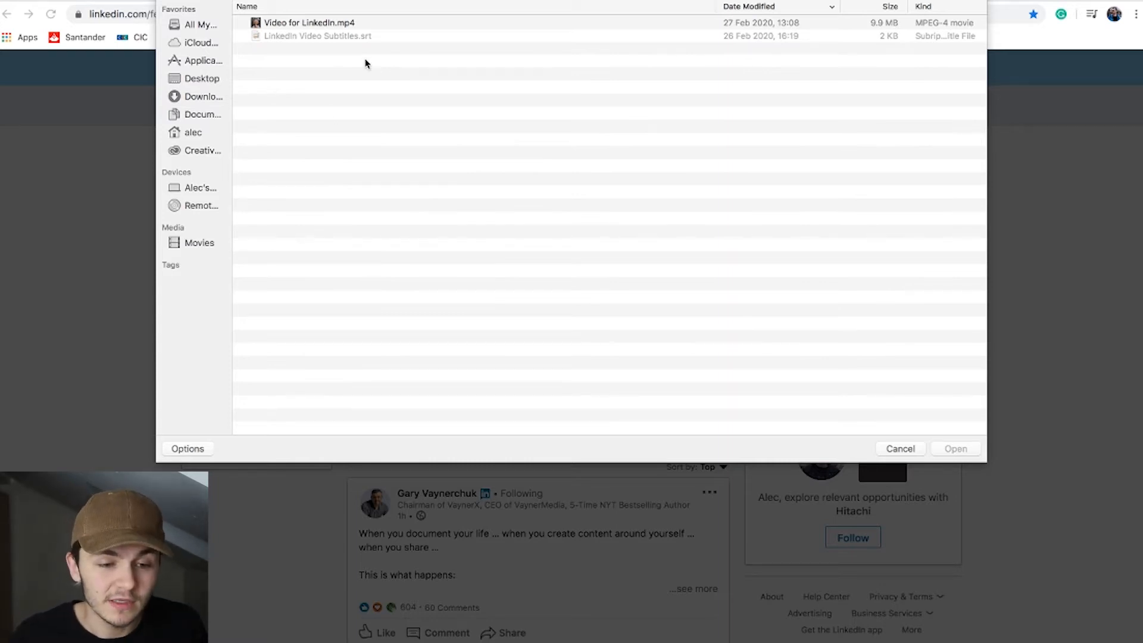
click(309, 23)
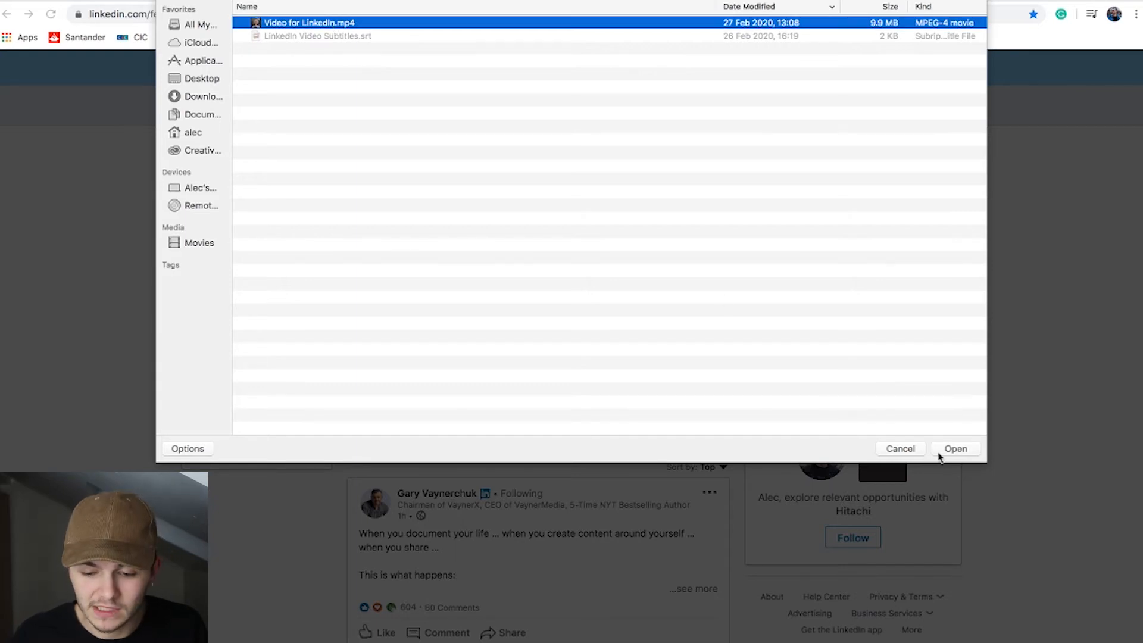
click(955, 448)
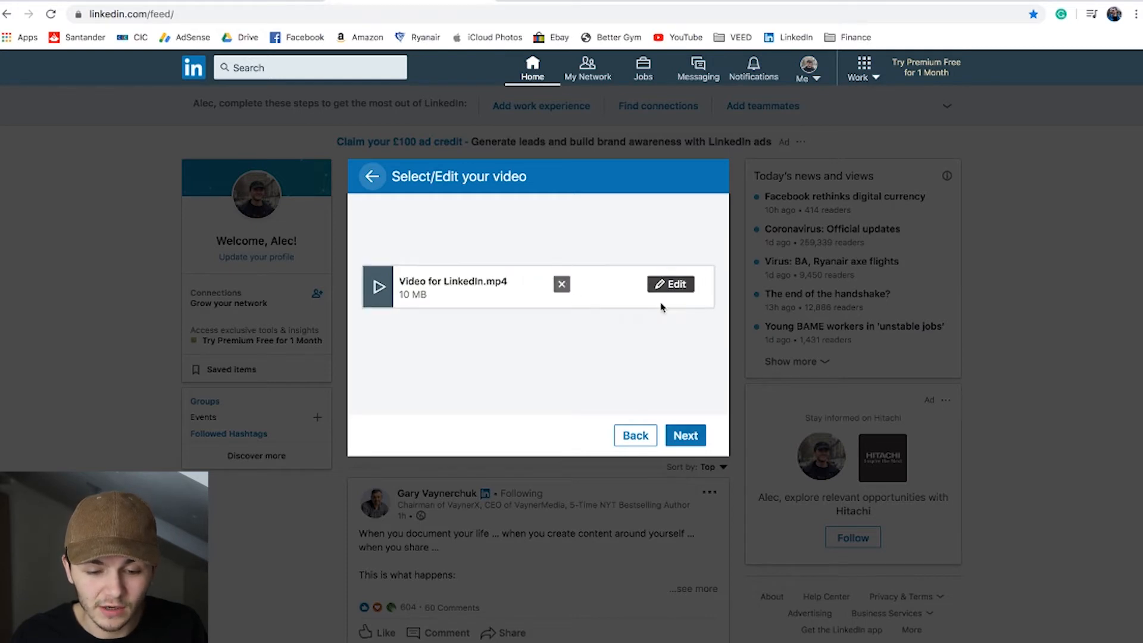
Step: Save 'LinkedIn Video Subtitles.srt' as the uploaded video's caption file
click(377, 287)
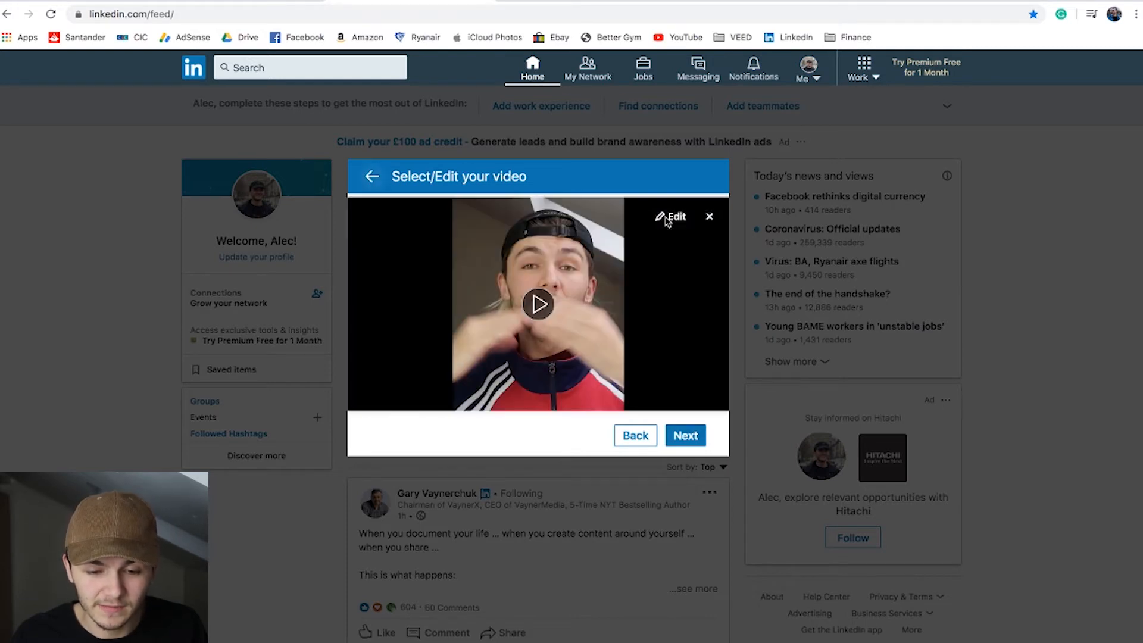
click(674, 217)
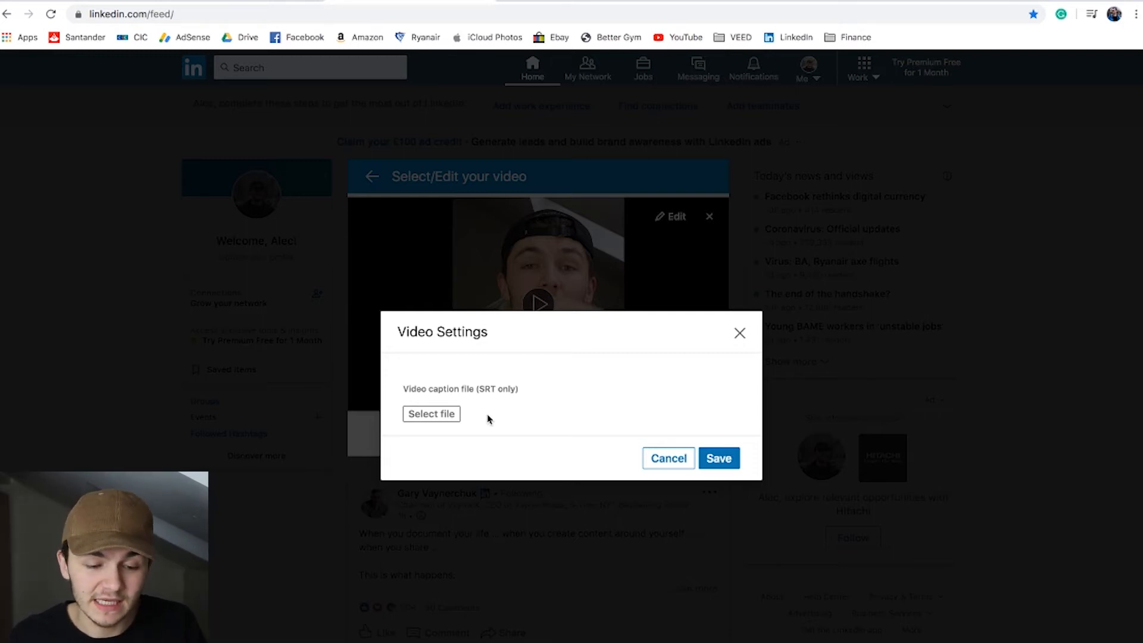
mouse_move(426, 422)
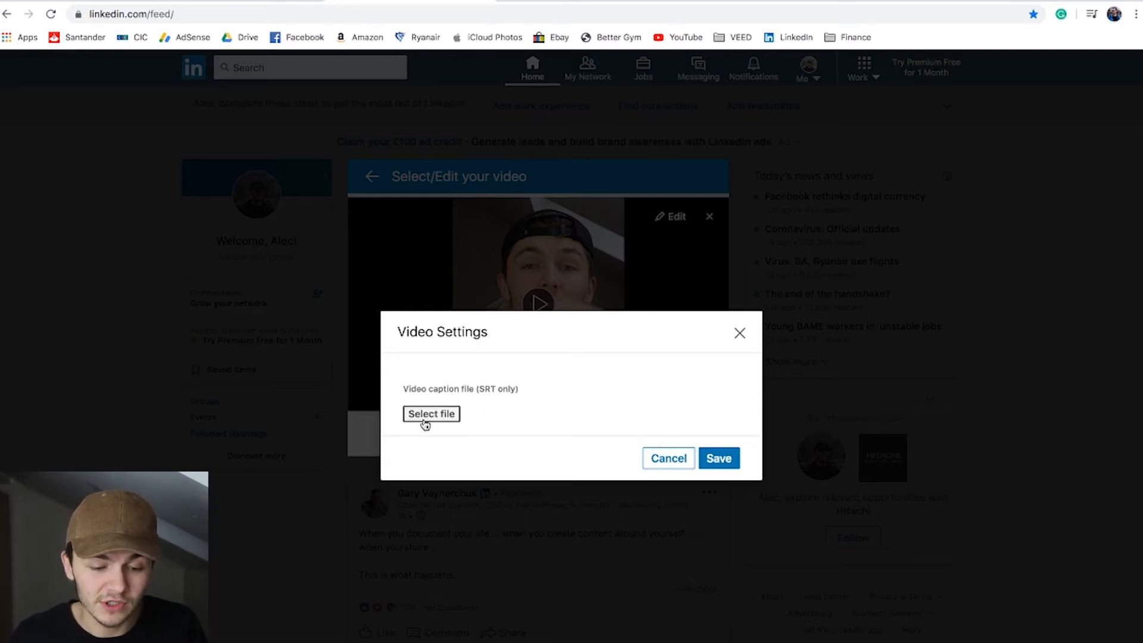
click(431, 413)
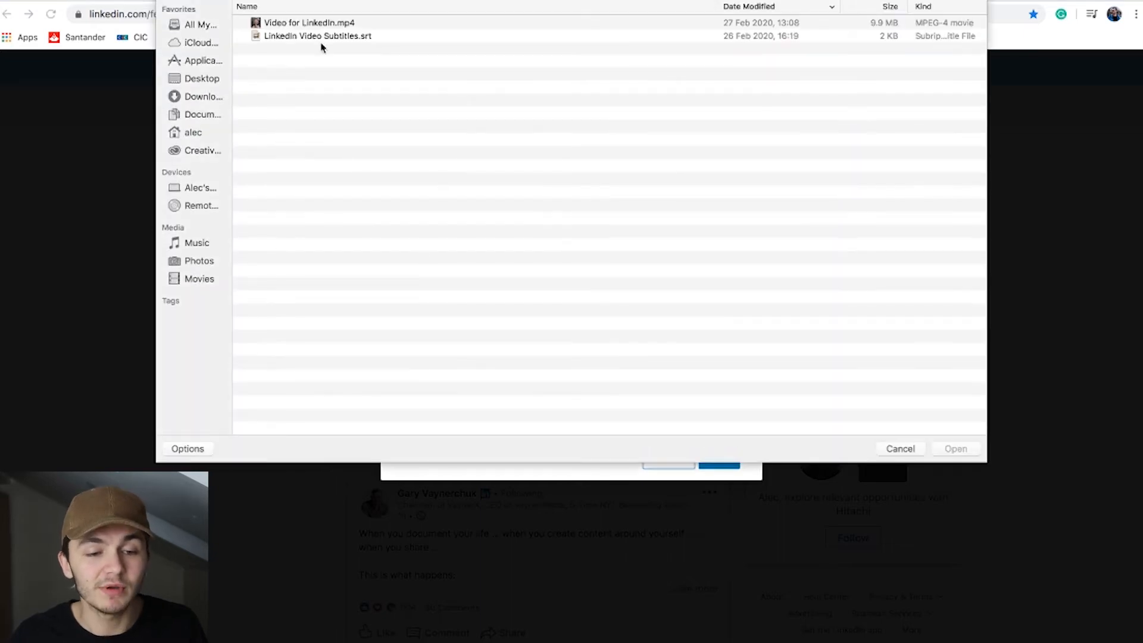
click(316, 35)
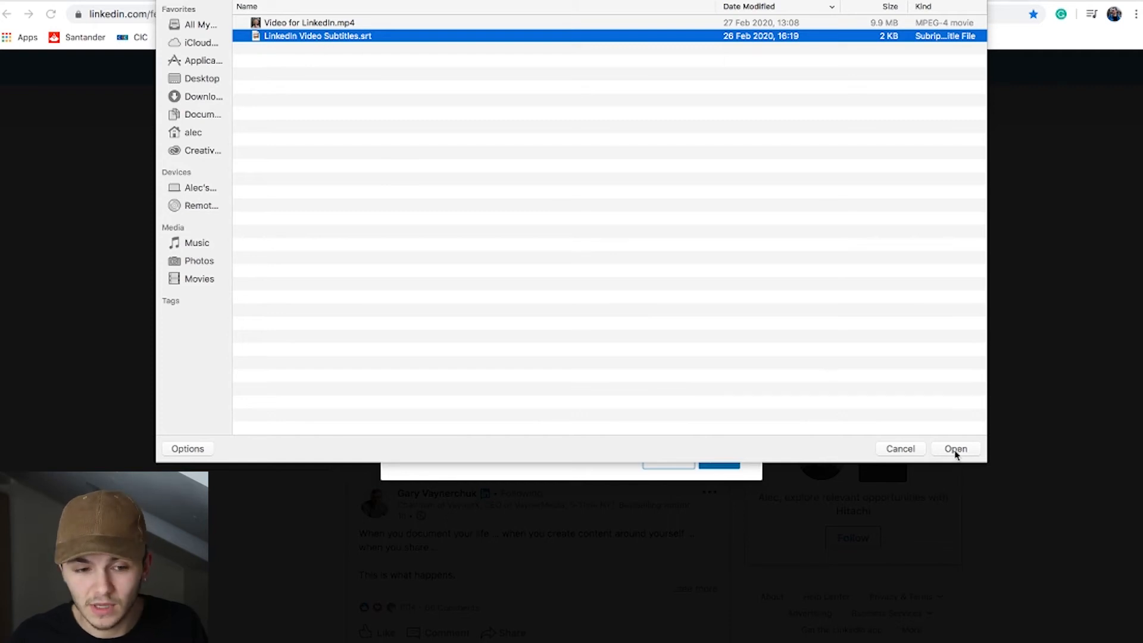
click(956, 449)
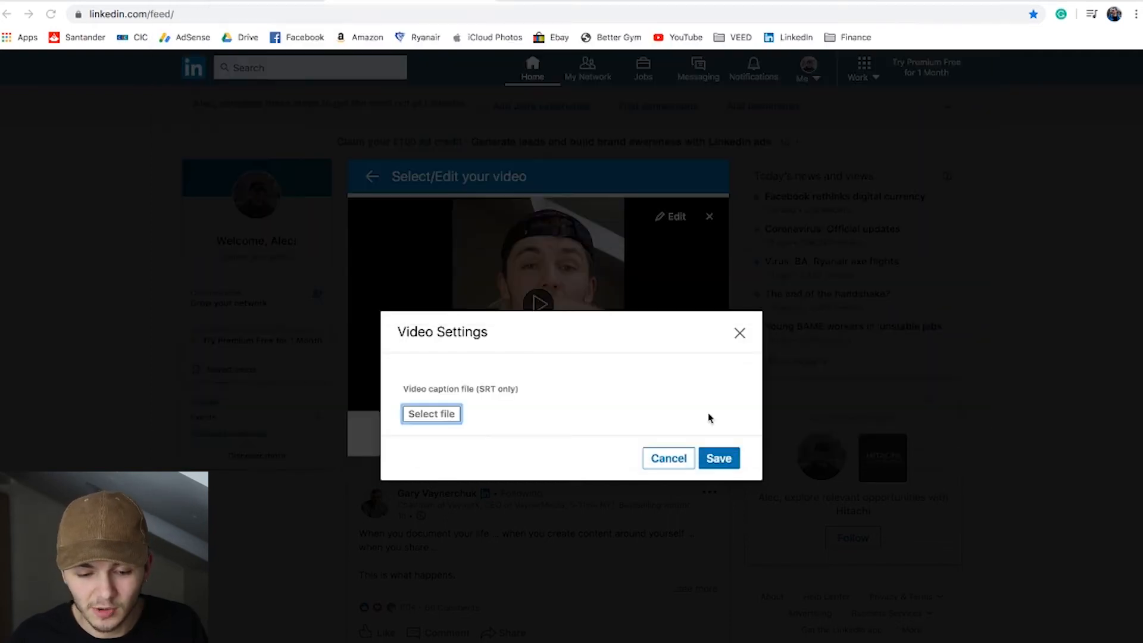
click(431, 413)
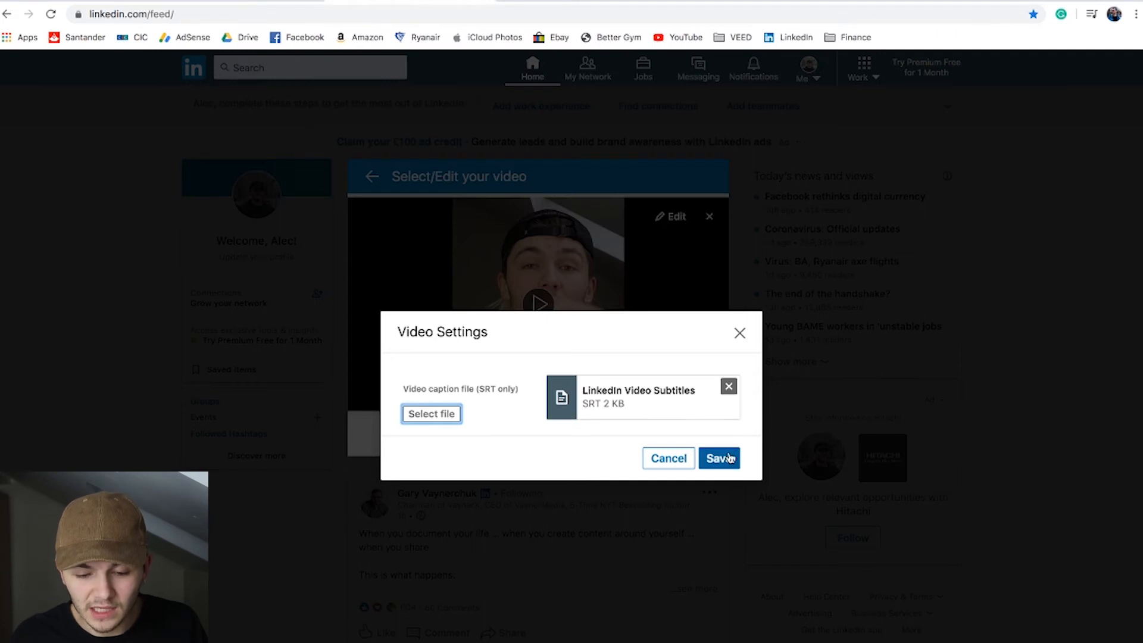
click(717, 457)
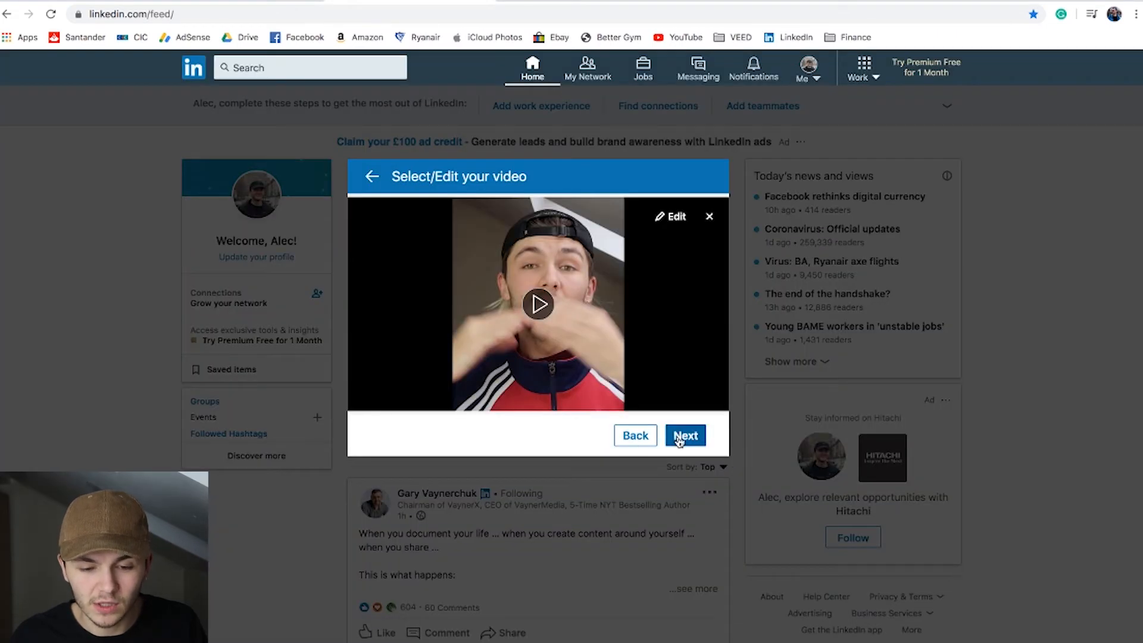
Step: Publish the video post with the text 'This is a test video.'
click(685, 436)
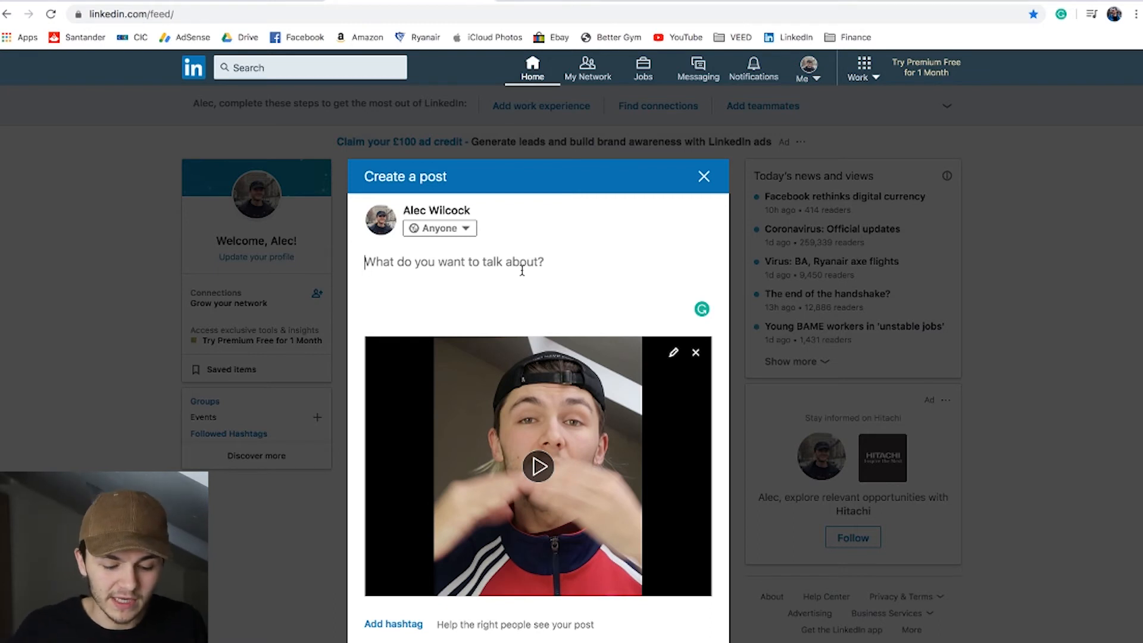
text(This)
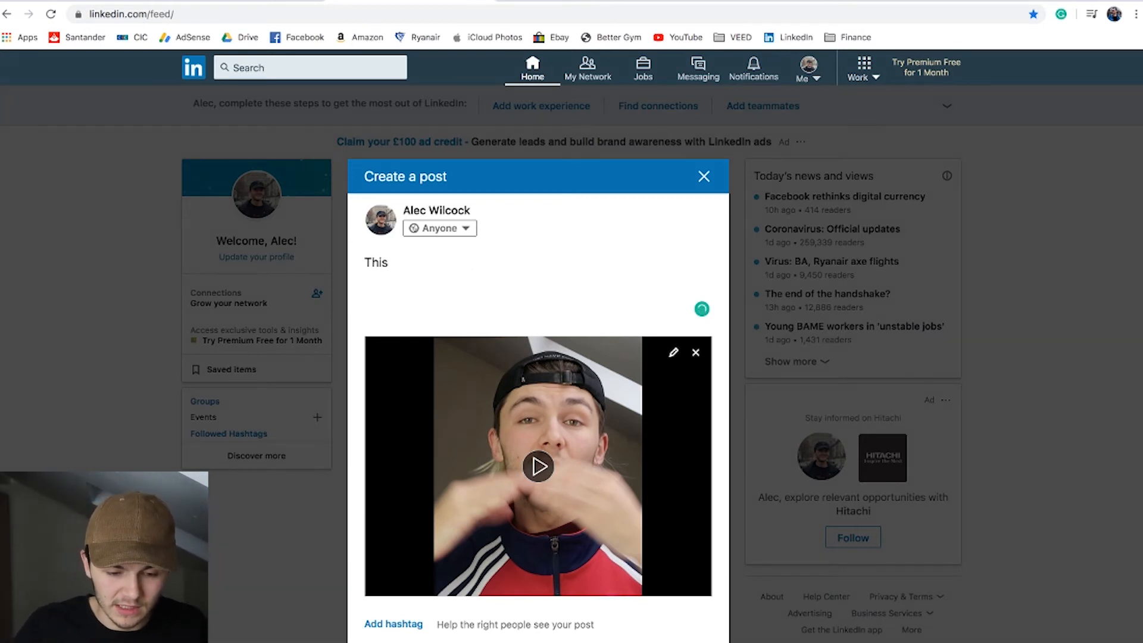
text(is a test v)
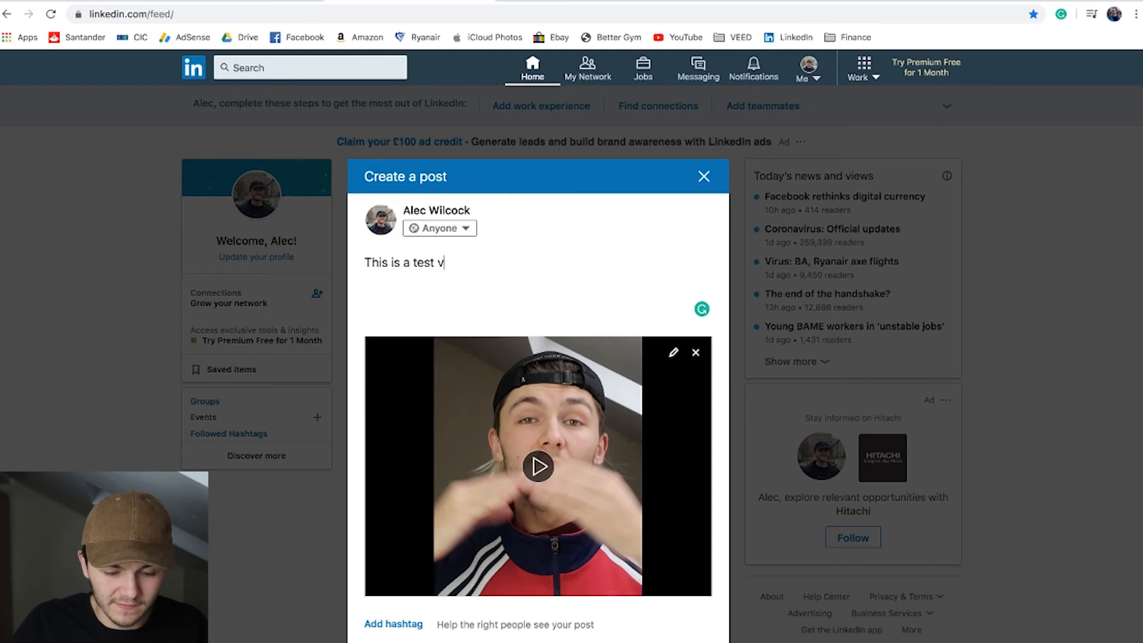
text(ideo.)
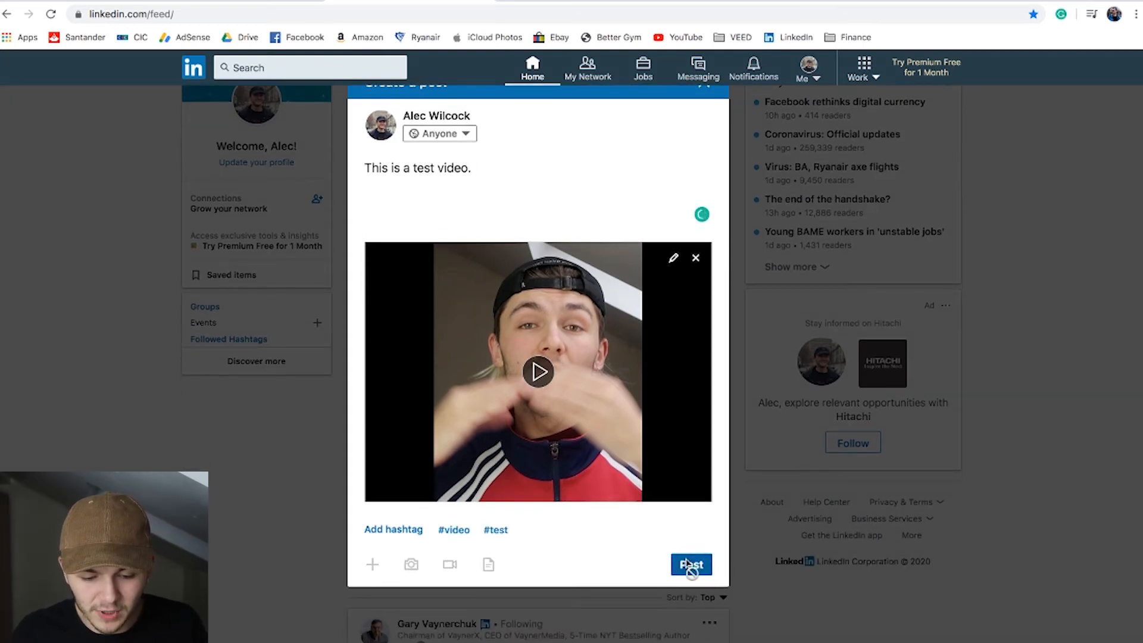
click(691, 564)
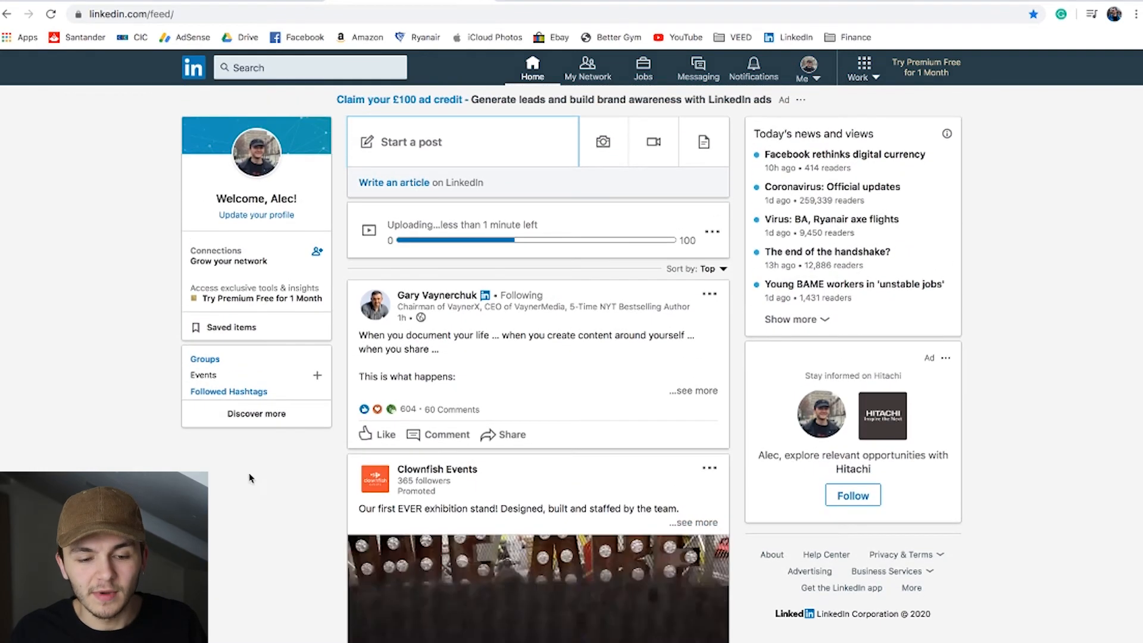
mouse_move(114, 368)
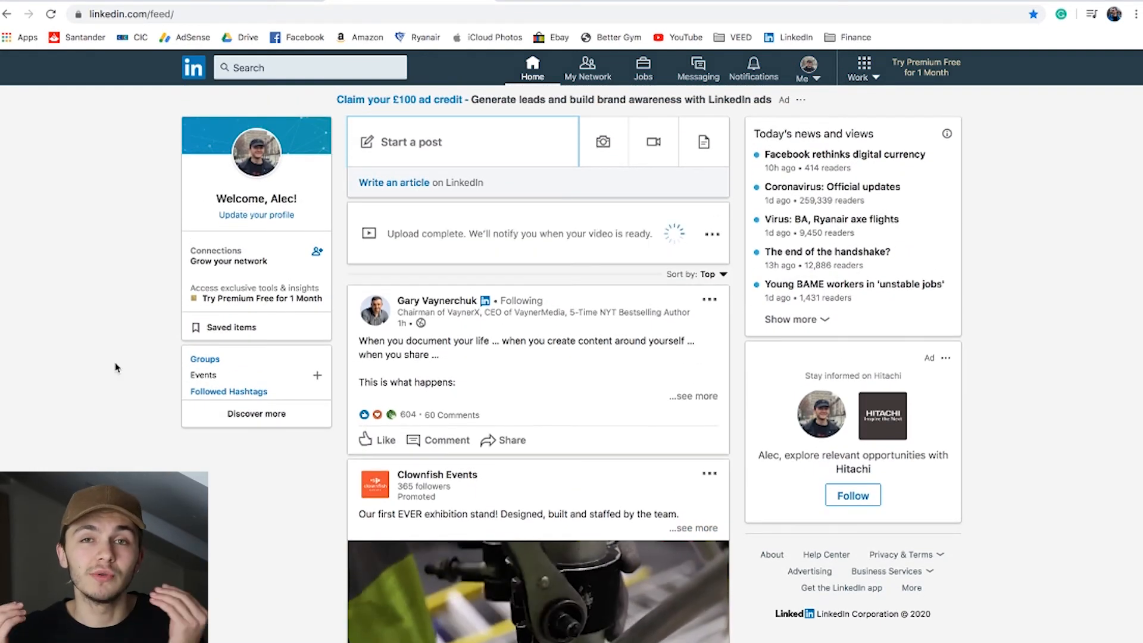
scroll(down, 3)
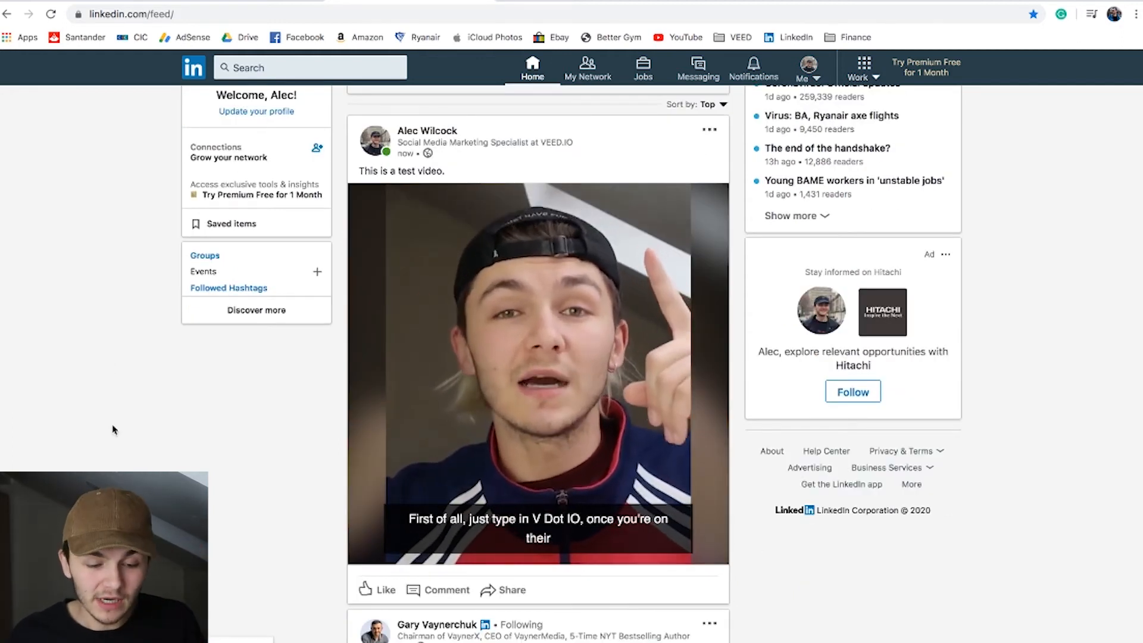
Step: Play the published video in the feed to confirm its captions display
click(537, 371)
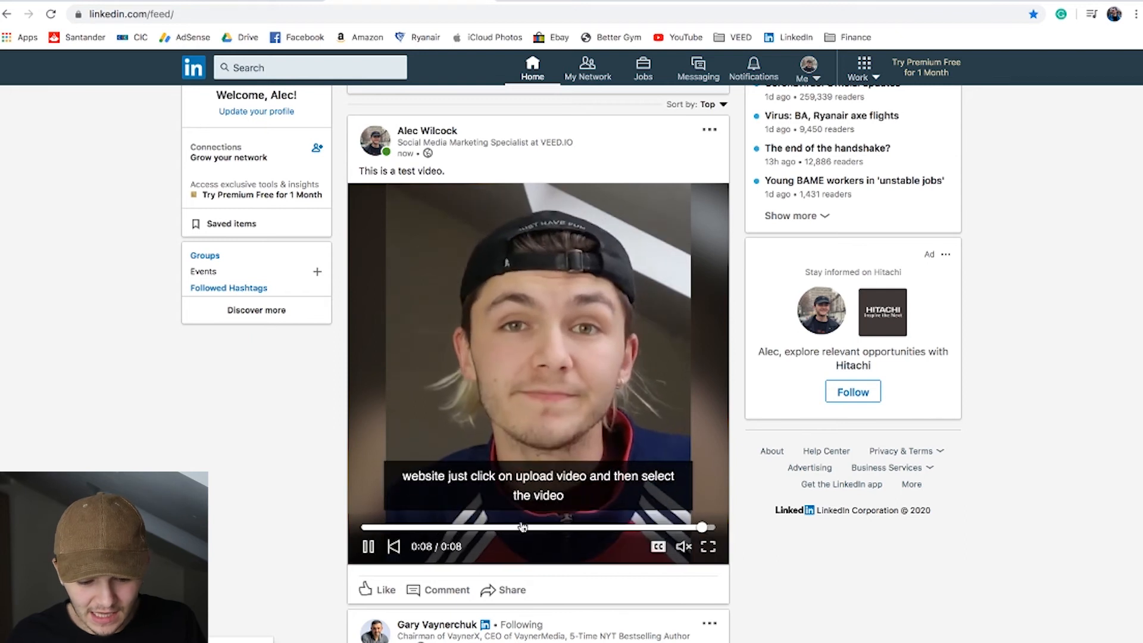